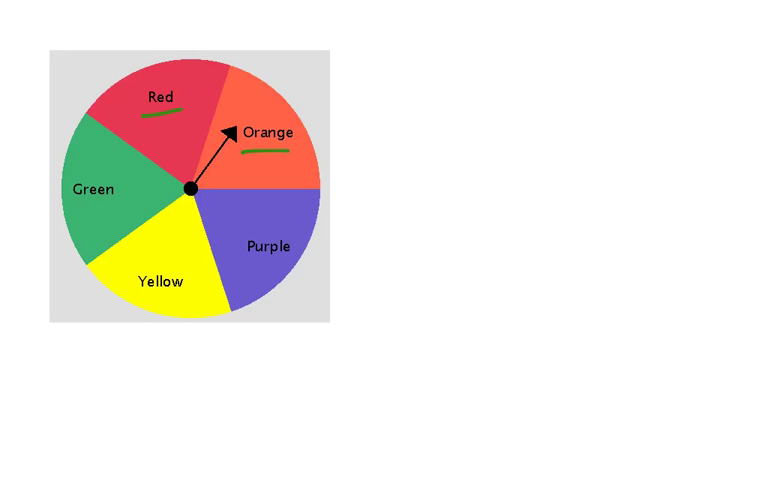
type("2")
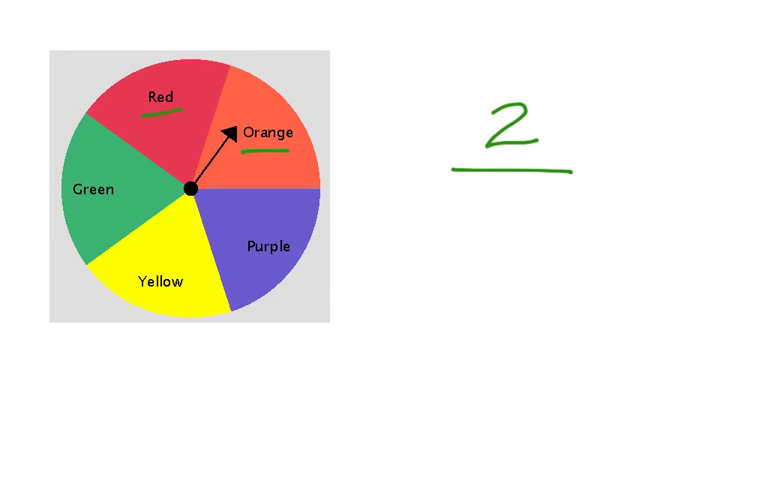